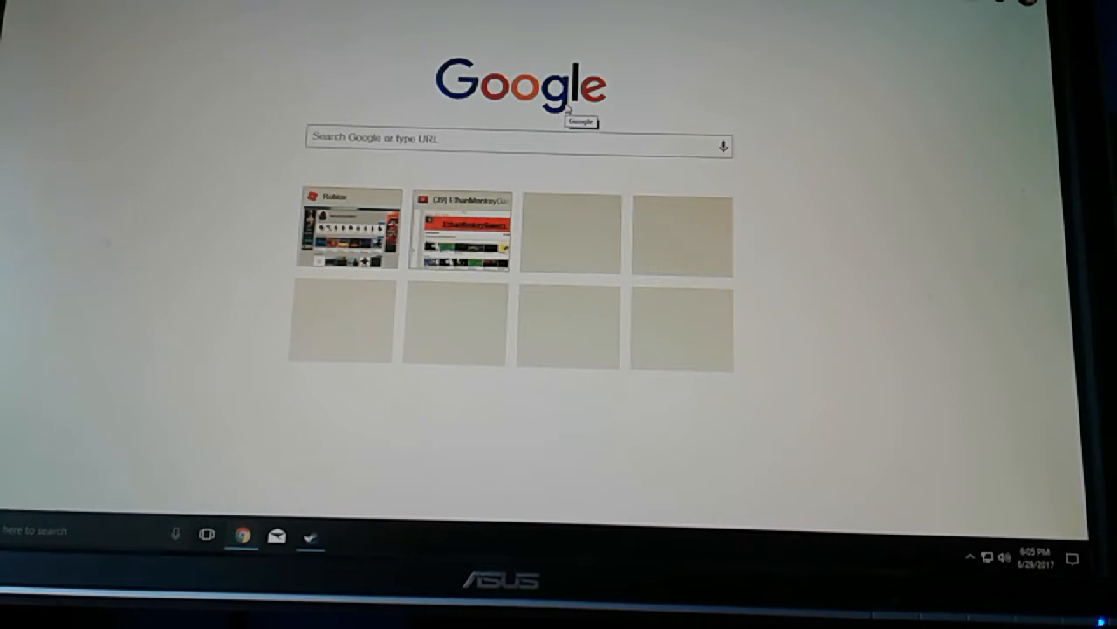
mouse_move(428, 181)
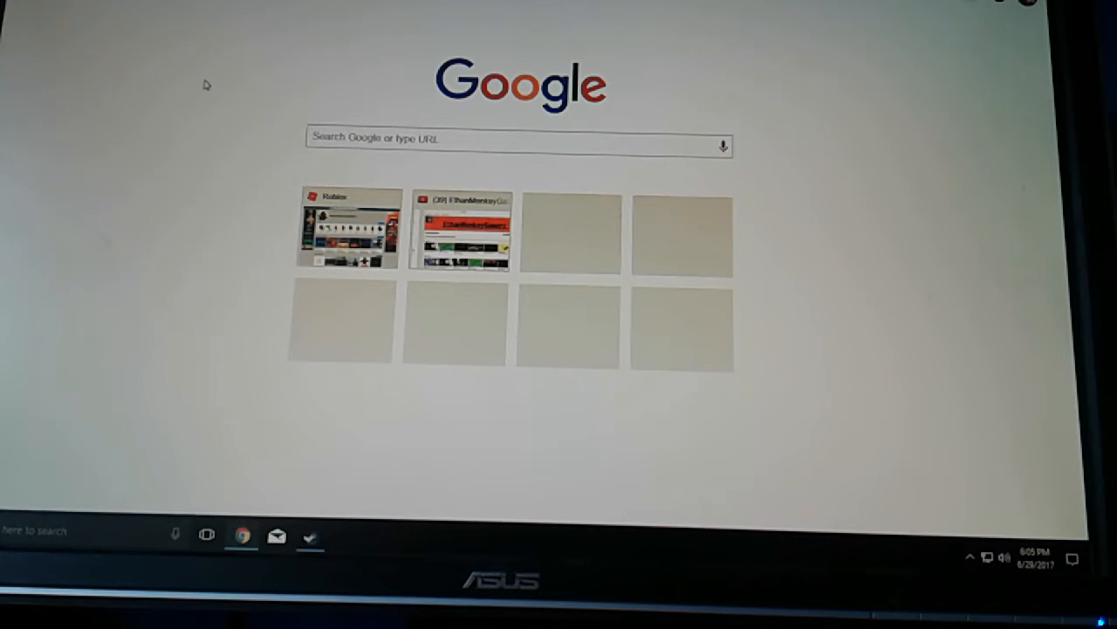
mouse_move(550, 174)
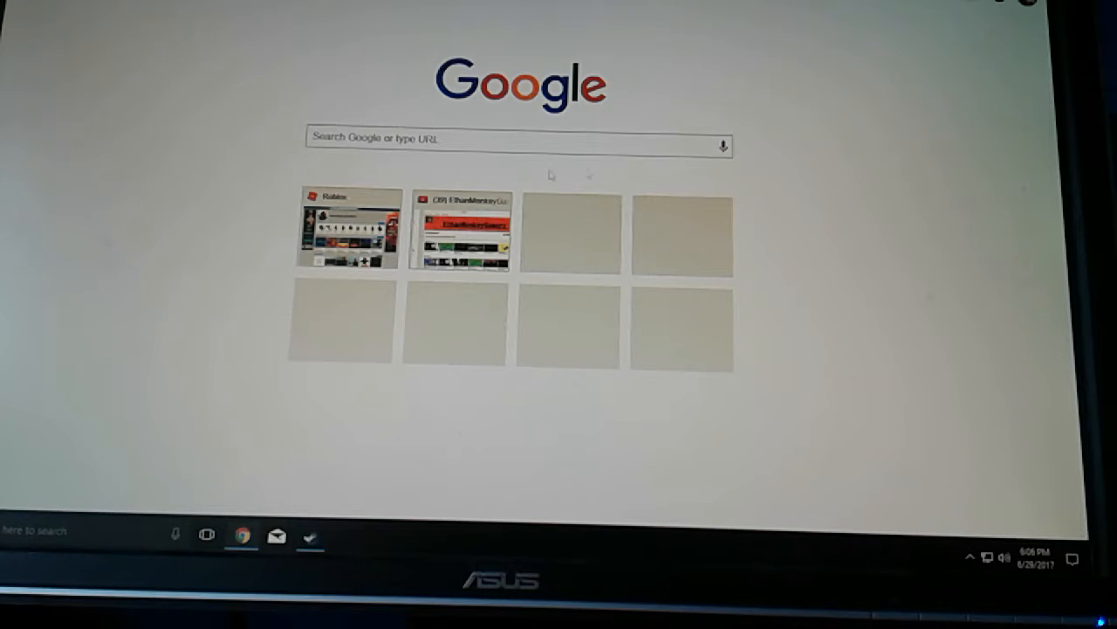
mouse_move(616, 234)
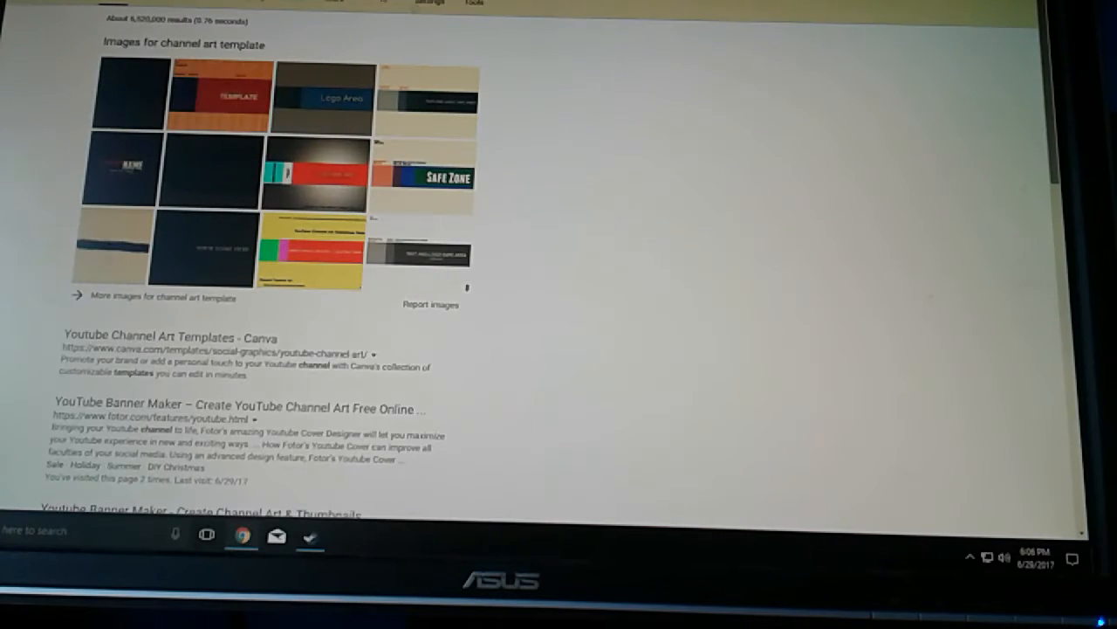
Scroll the 'channel art template' results and open Fotor's YouTube Banner Maker page.
scroll("down", 3)
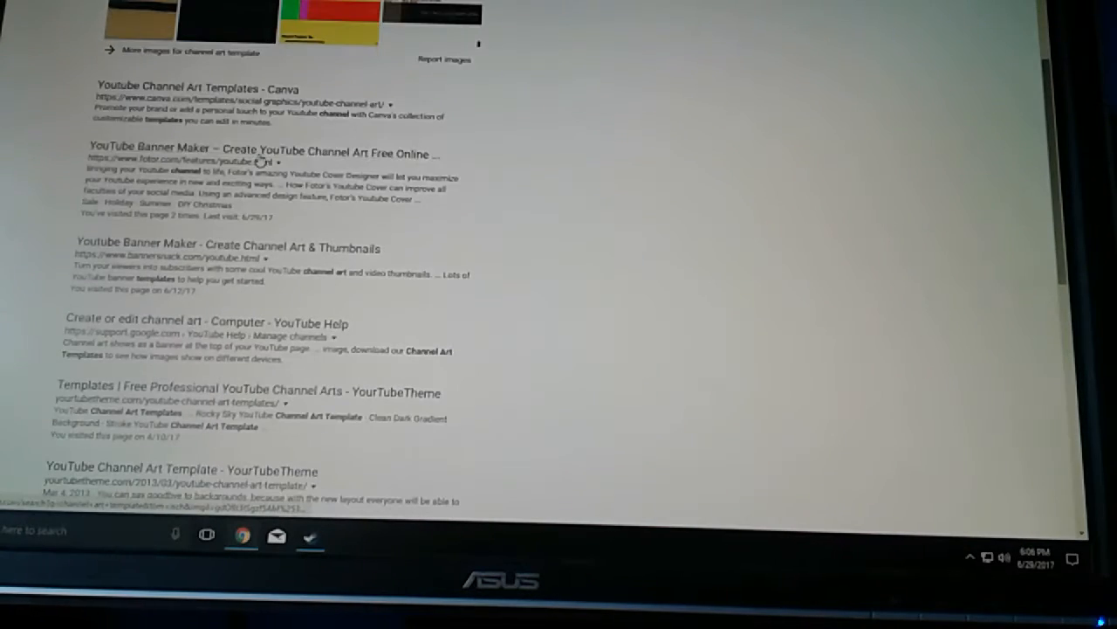
scroll("down", 3)
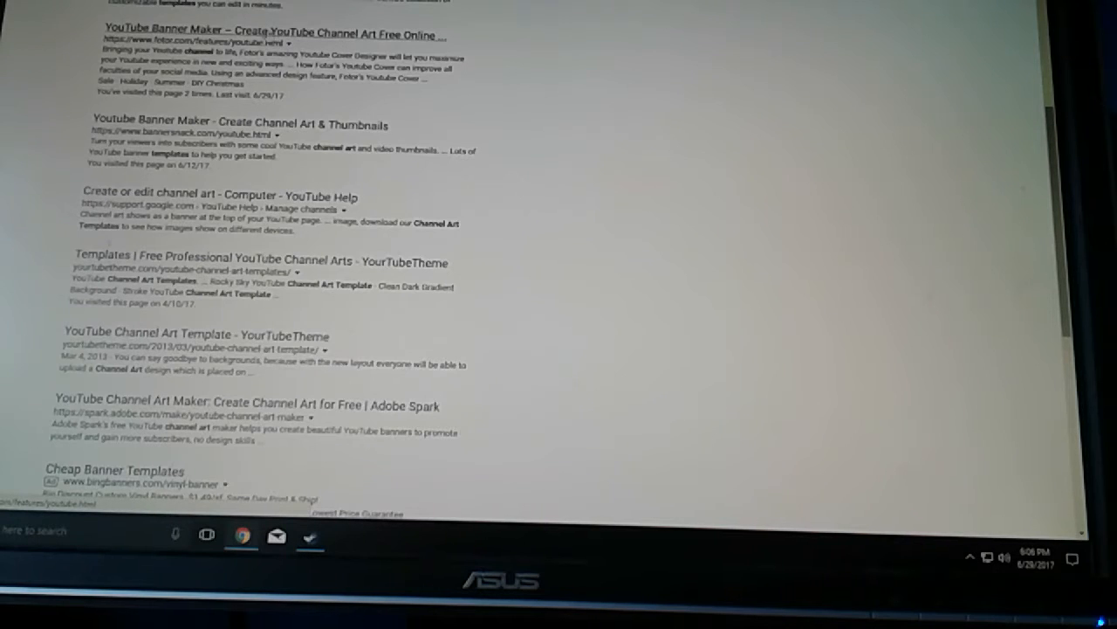
left_click(274, 35)
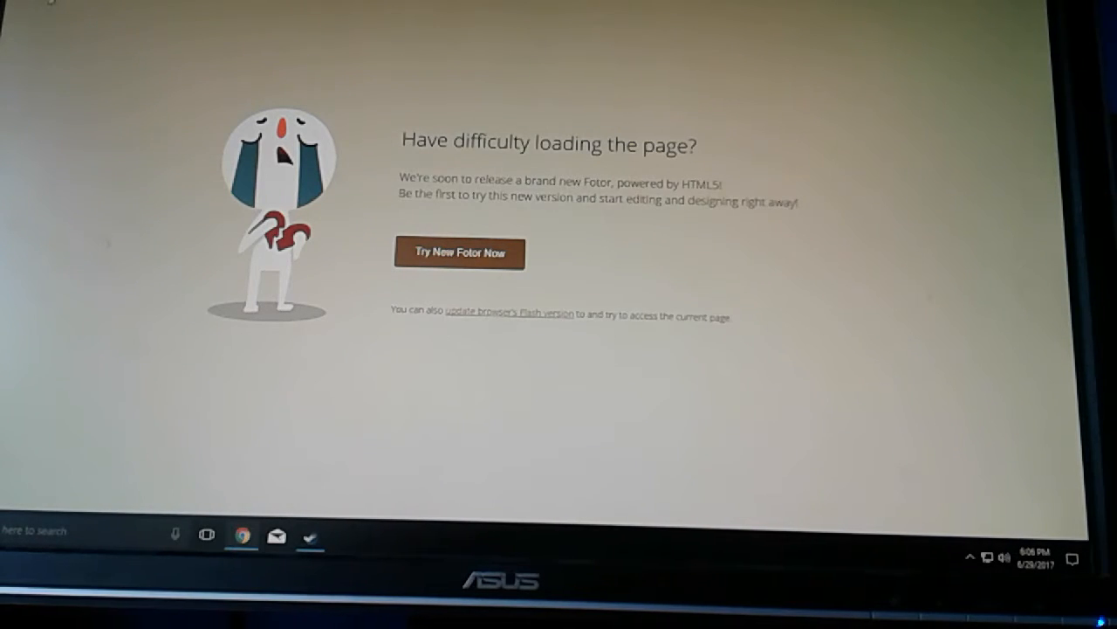
mouse_move(663, 408)
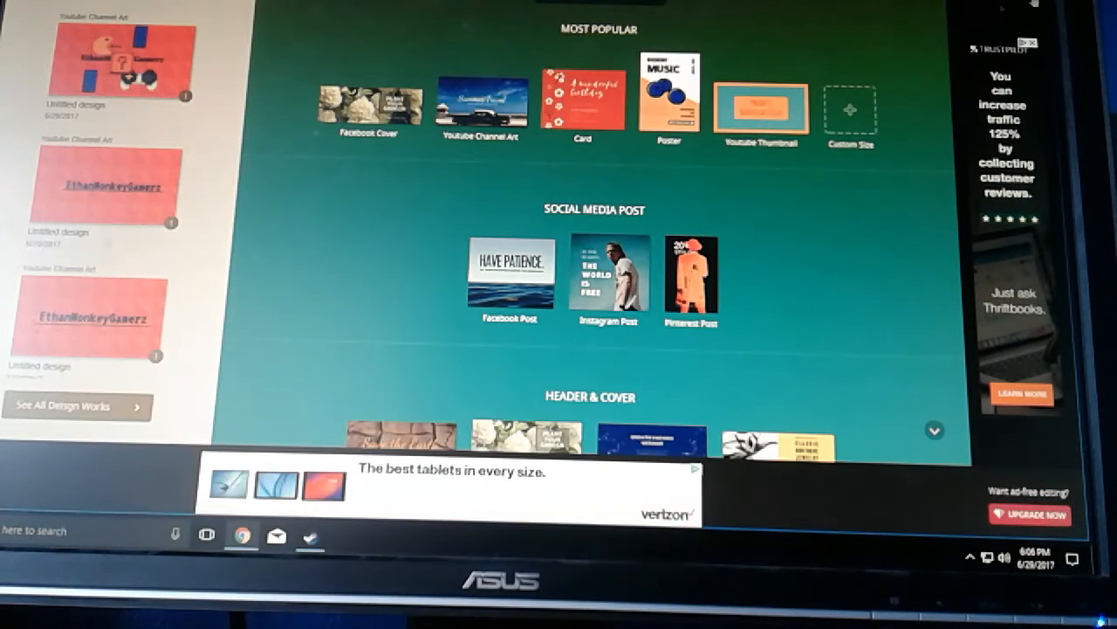
mouse_move(490, 196)
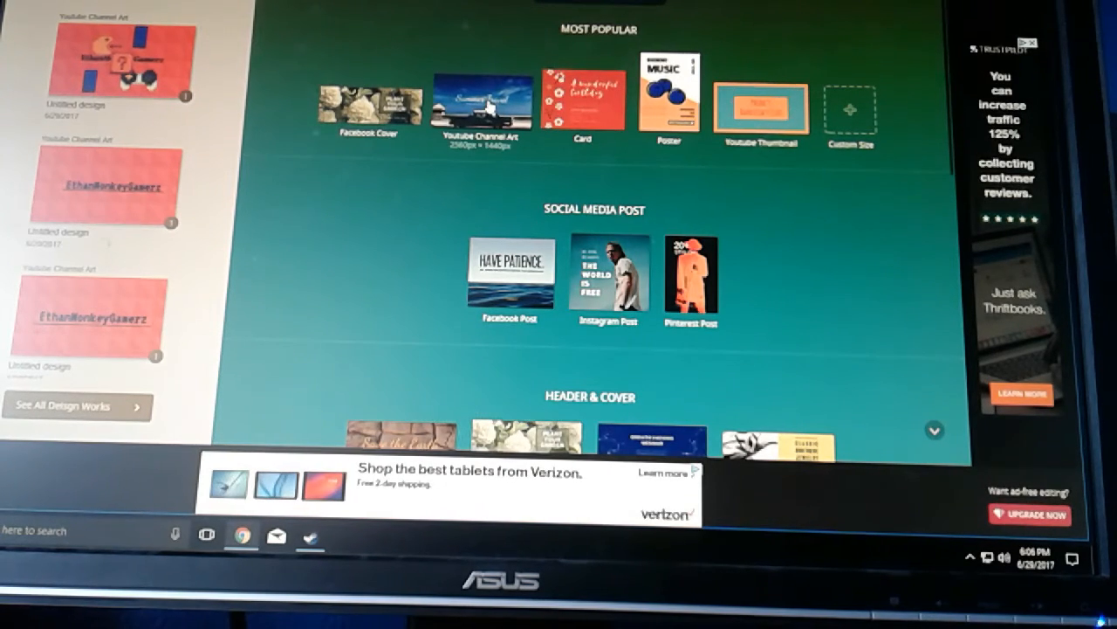
mouse_move(483, 161)
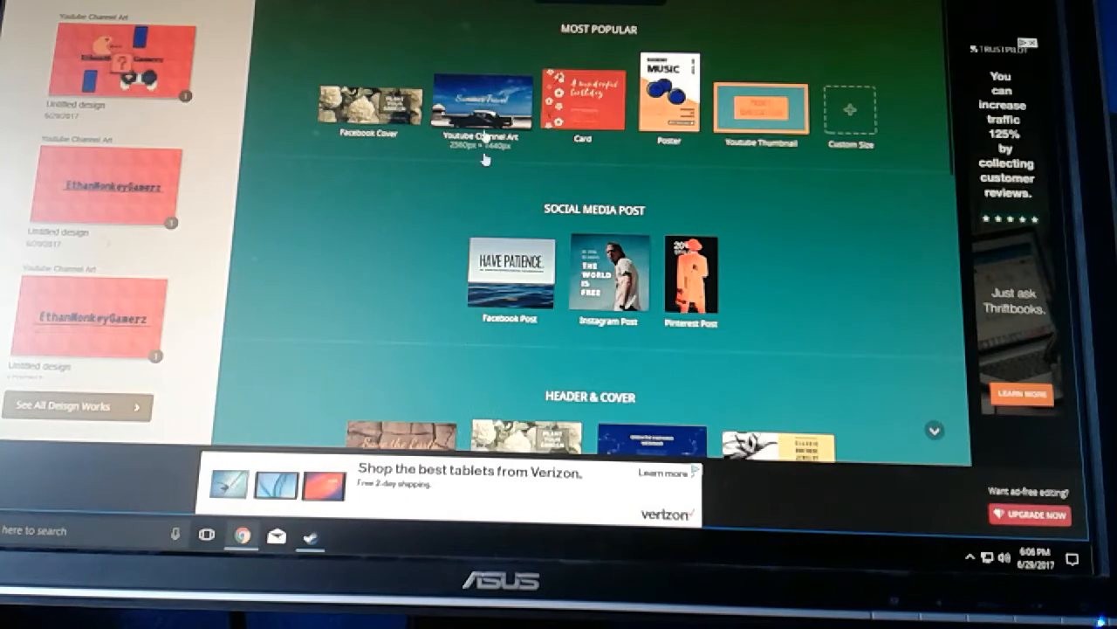
Open the YouTube Channel Art template from Fotor's Most Popular designs.
left_click(481, 102)
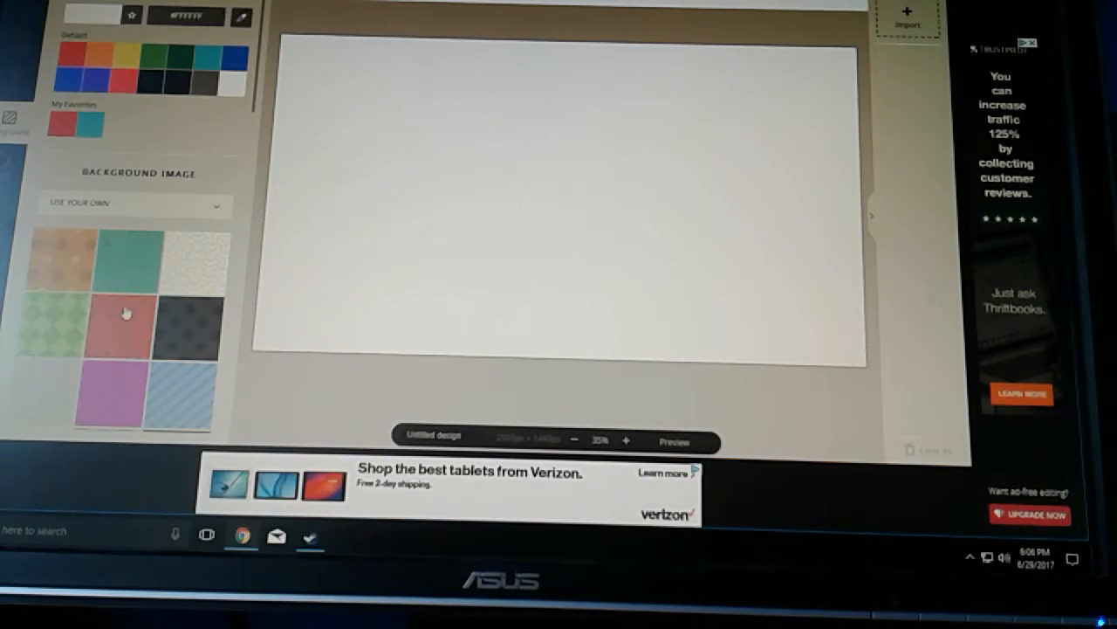
Browse the Background panel's images to find the orange triangle pattern.
scroll("down", 3)
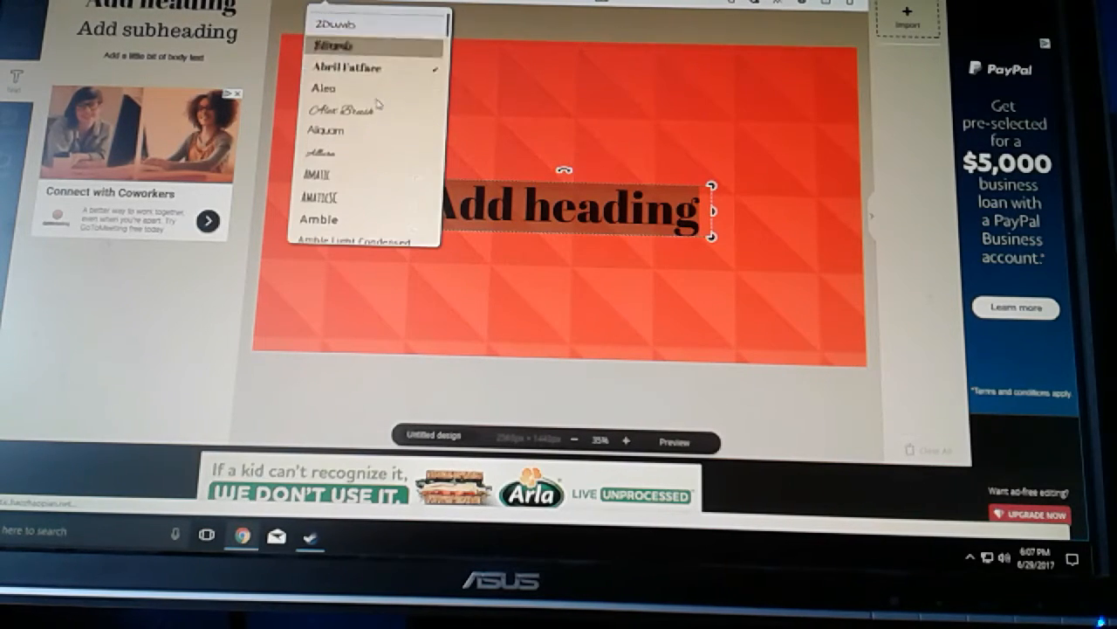
Try several heading fonts, then settle on the pixel-style VT323 font.
left_click(341, 106)
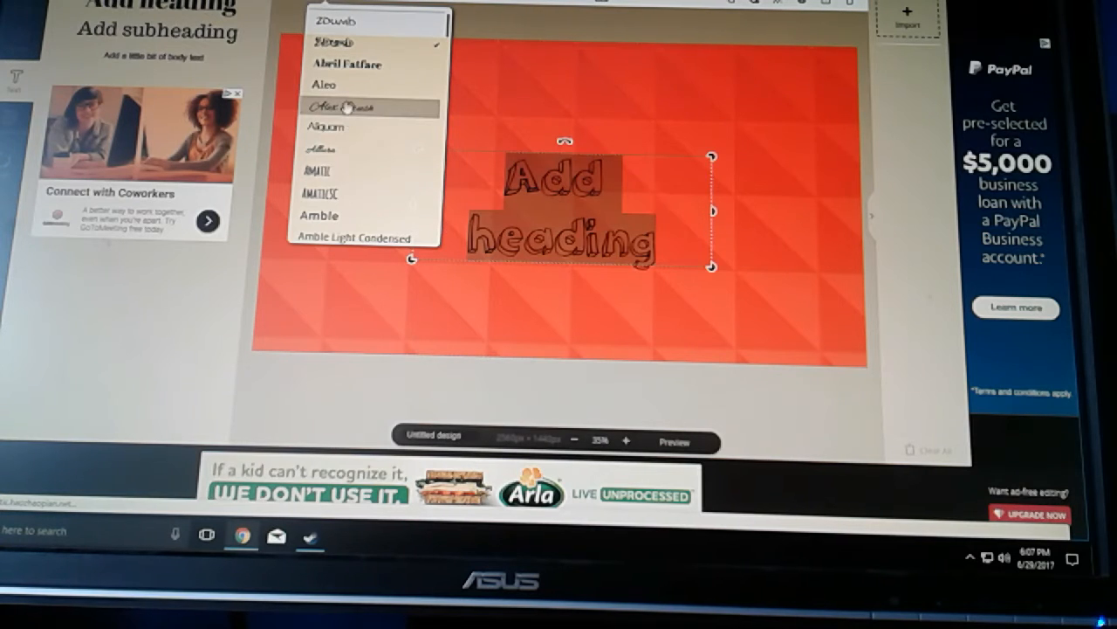
scroll("down", 3)
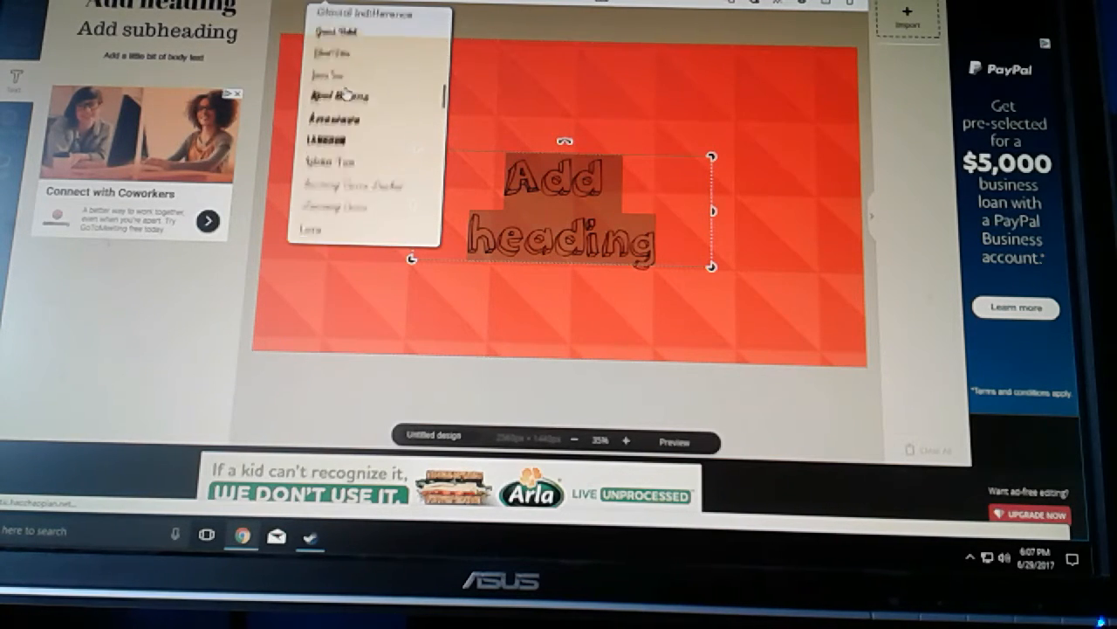
scroll("down", 3)
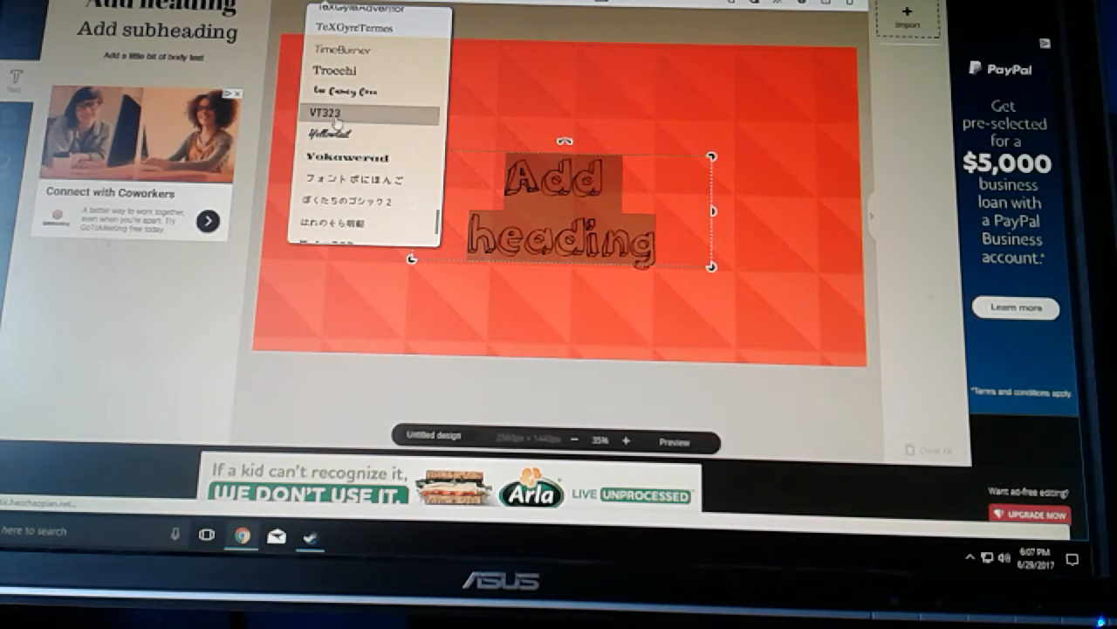
left_click(324, 112)
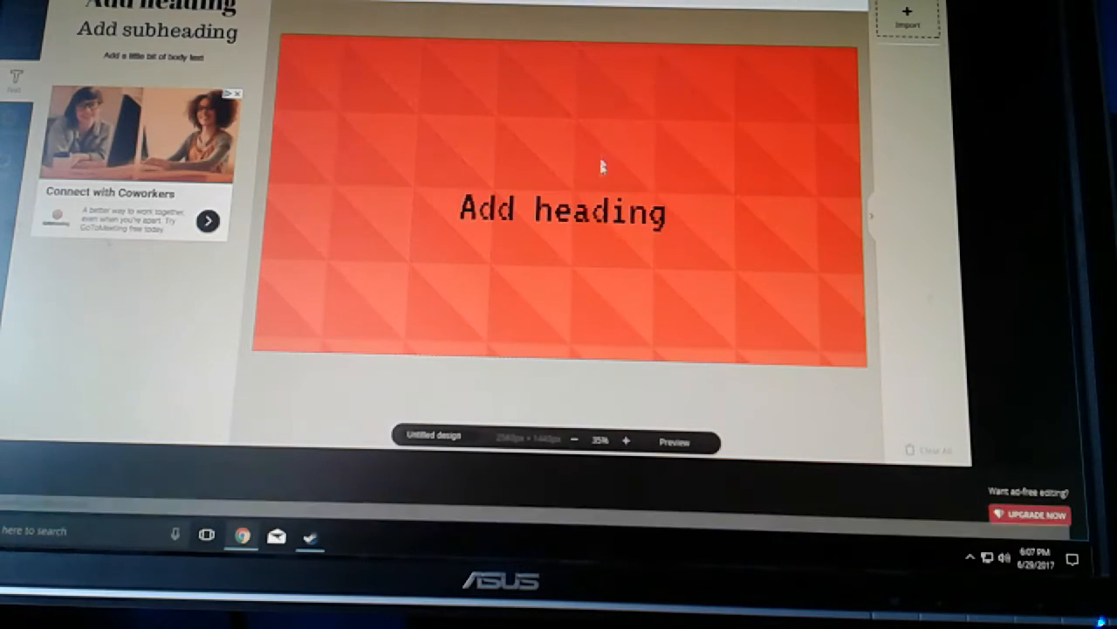
left_click(561, 210)
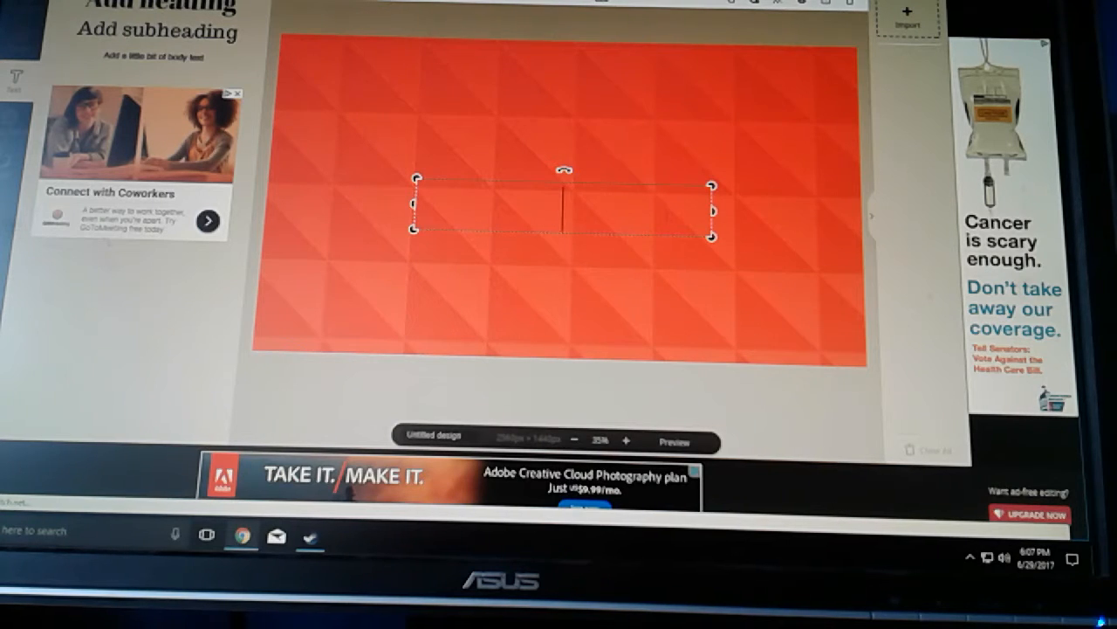
Type 'EthanMonkeyGamerz' into the heading, correcting the stray '3' typo.
type("Etha")
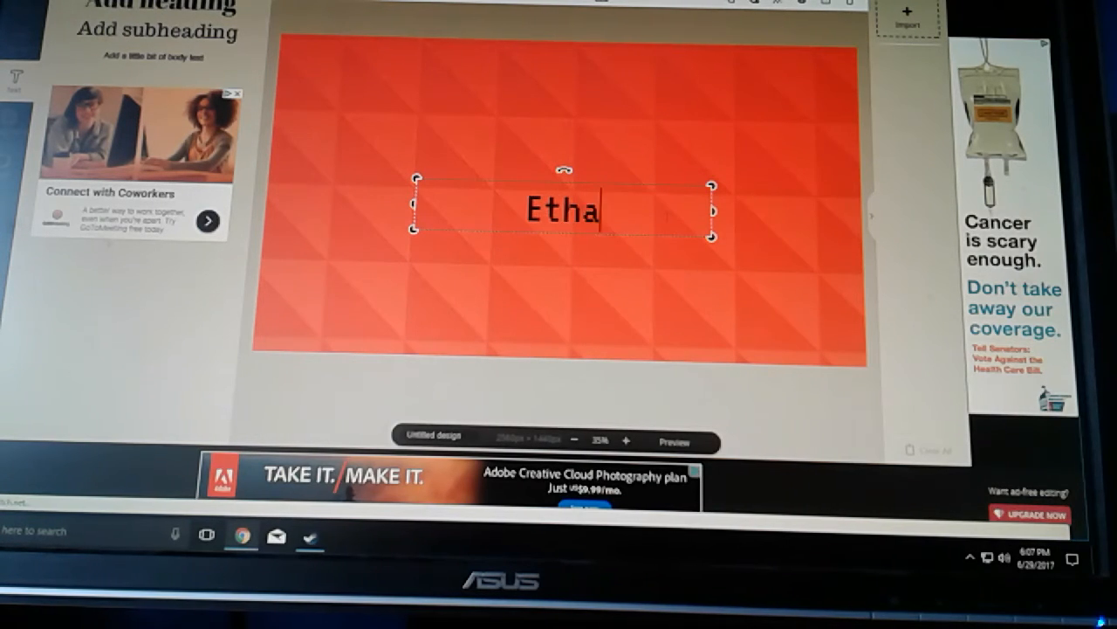
type("nM")
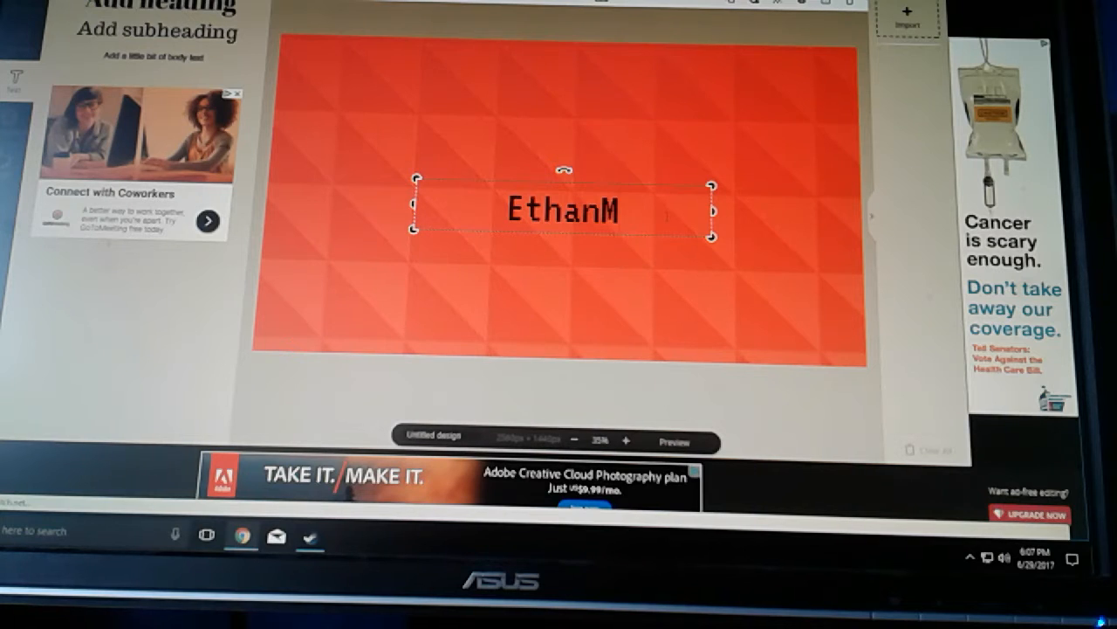
type("onk3")
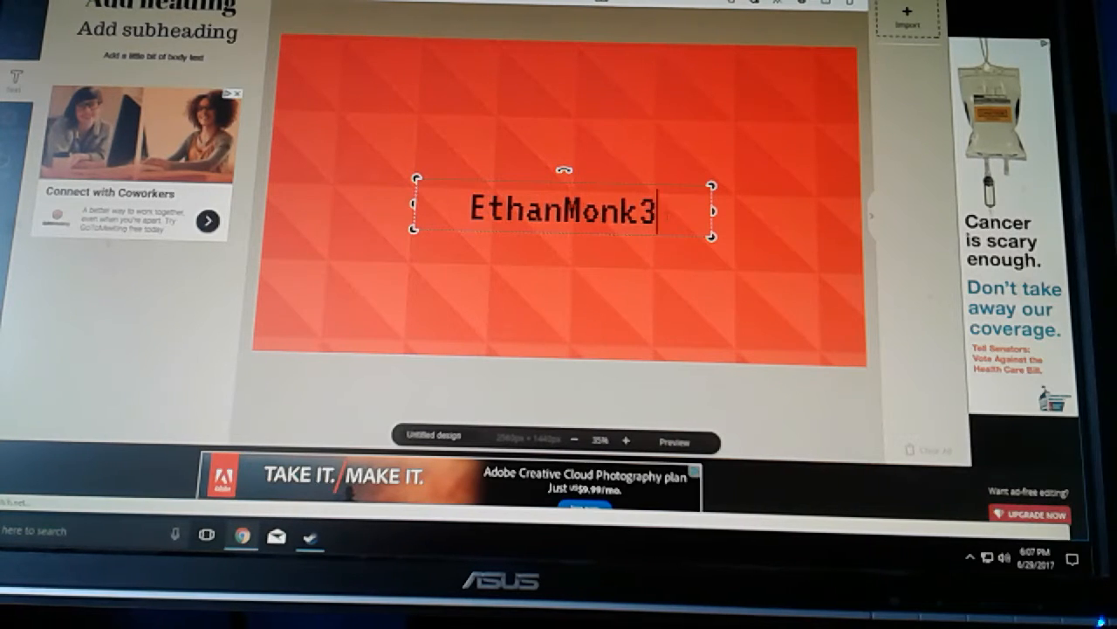
key("backspace")
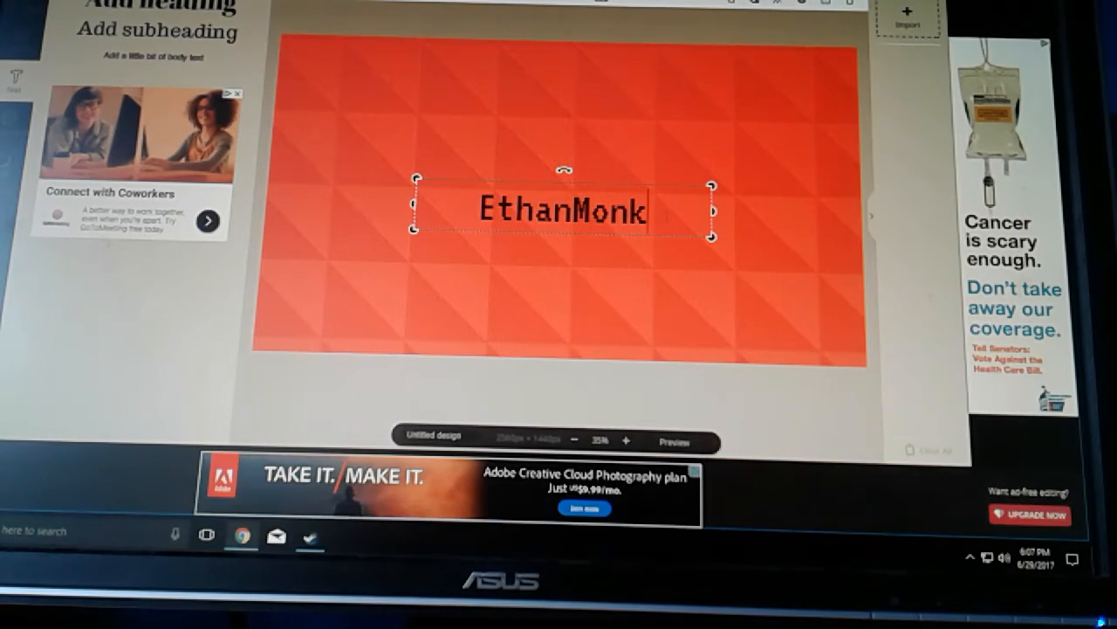
type("ey")
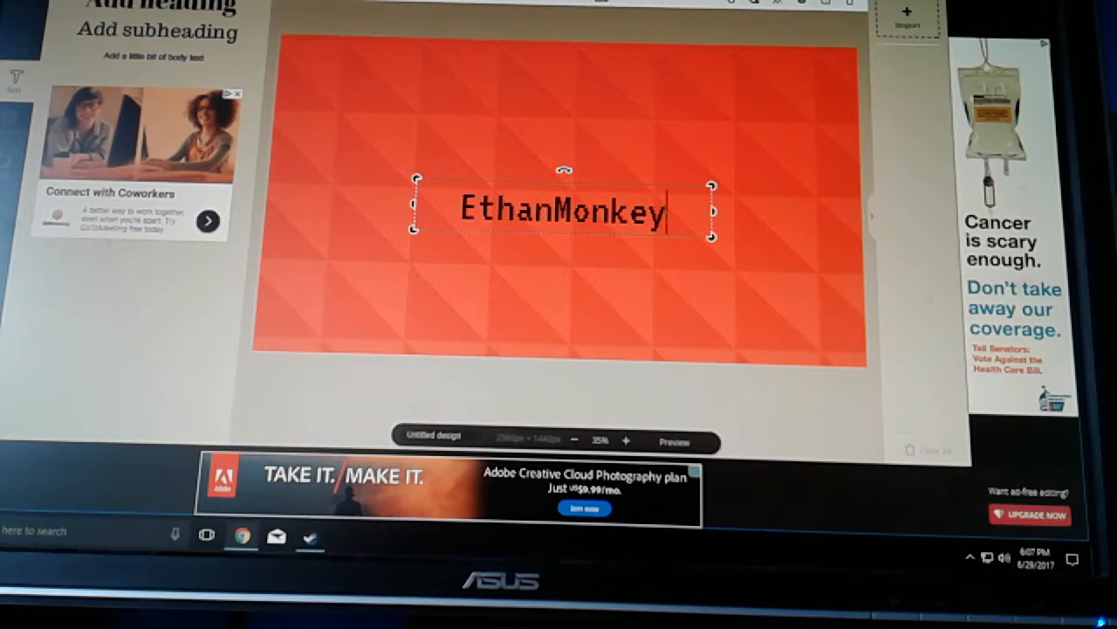
type("Gamerz")
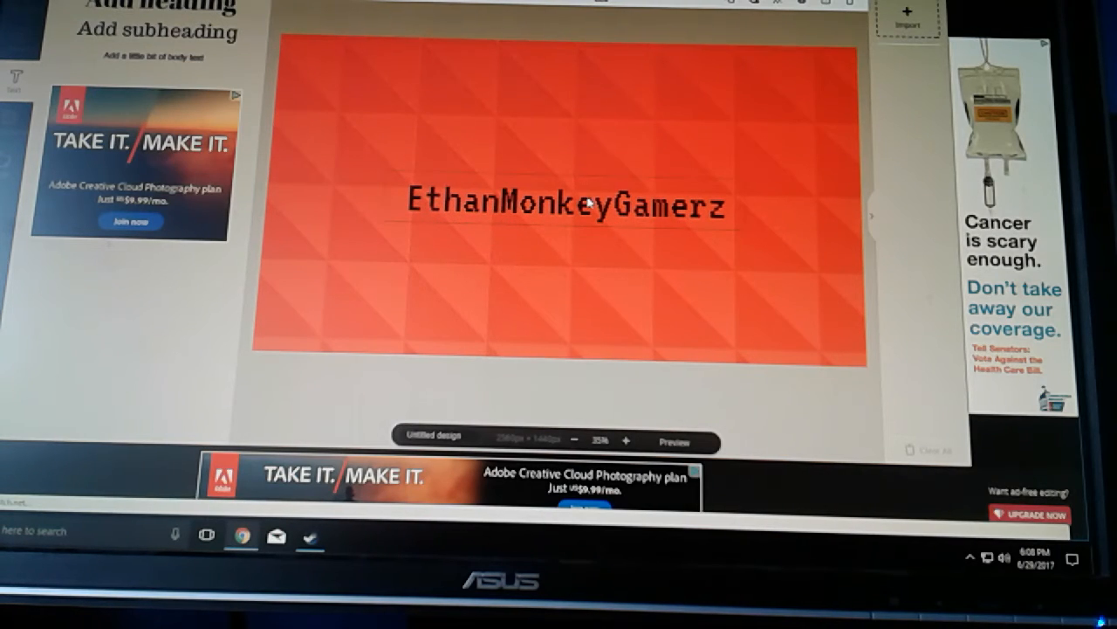
left_click(565, 204)
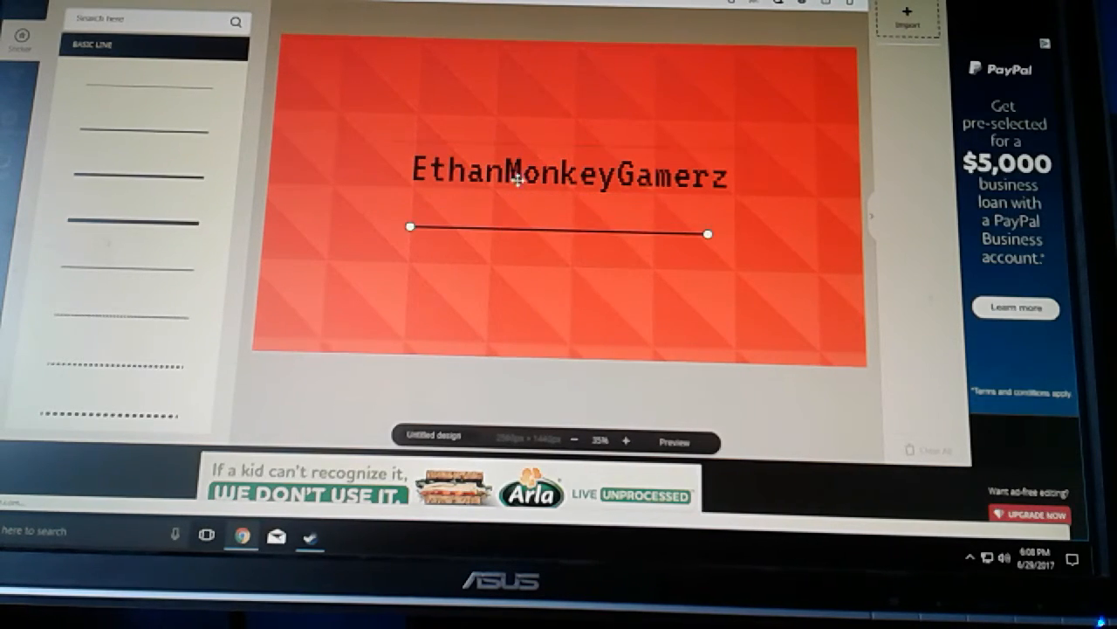
Move the basic line sticker beneath the name and stretch it to the name's width.
left_click_drag(568, 174, 558, 210)
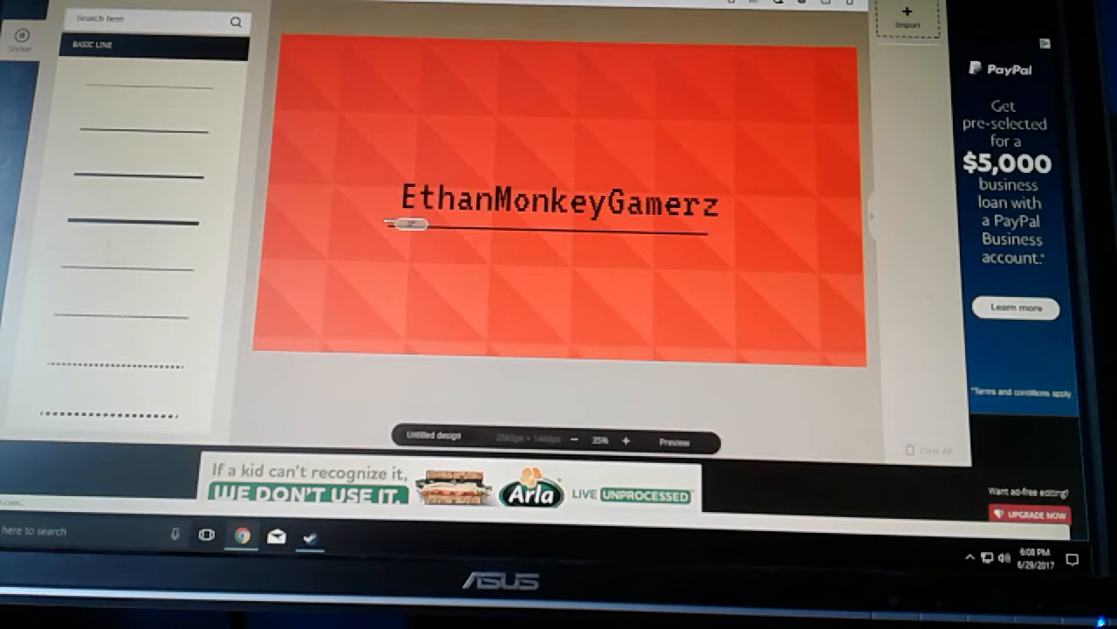
left_click_drag(410, 223, 742, 238)
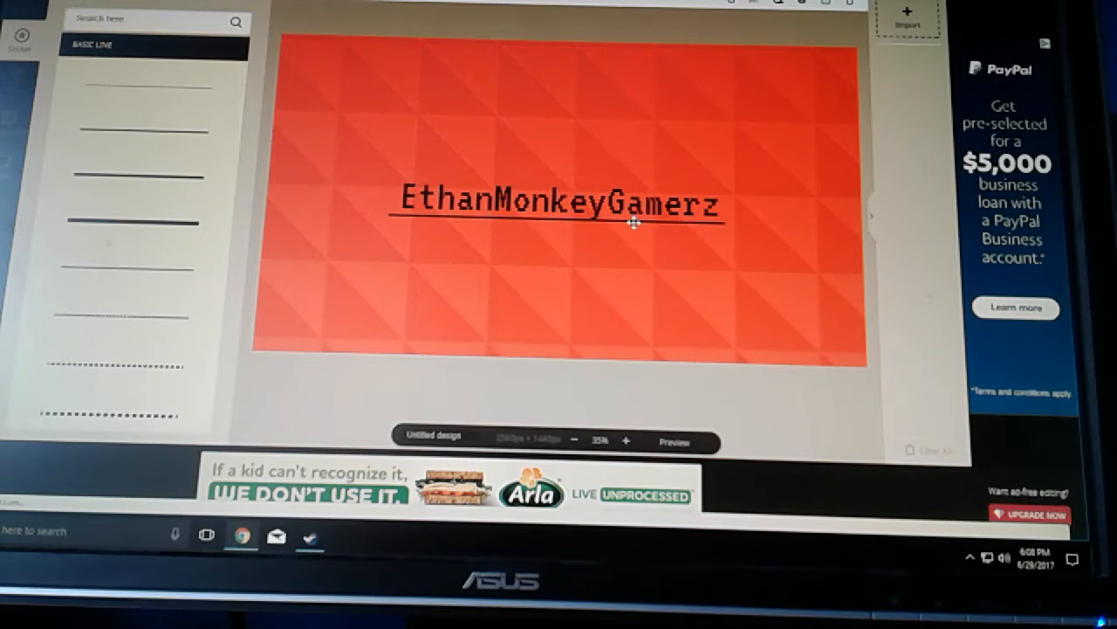
left_click(559, 205)
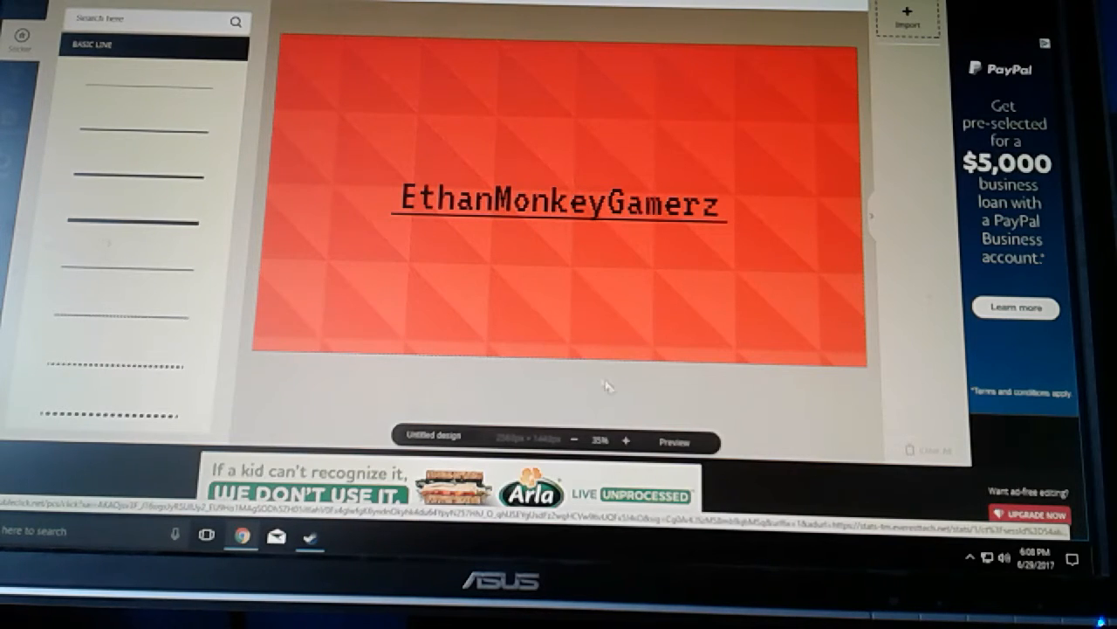
mouse_move(608, 294)
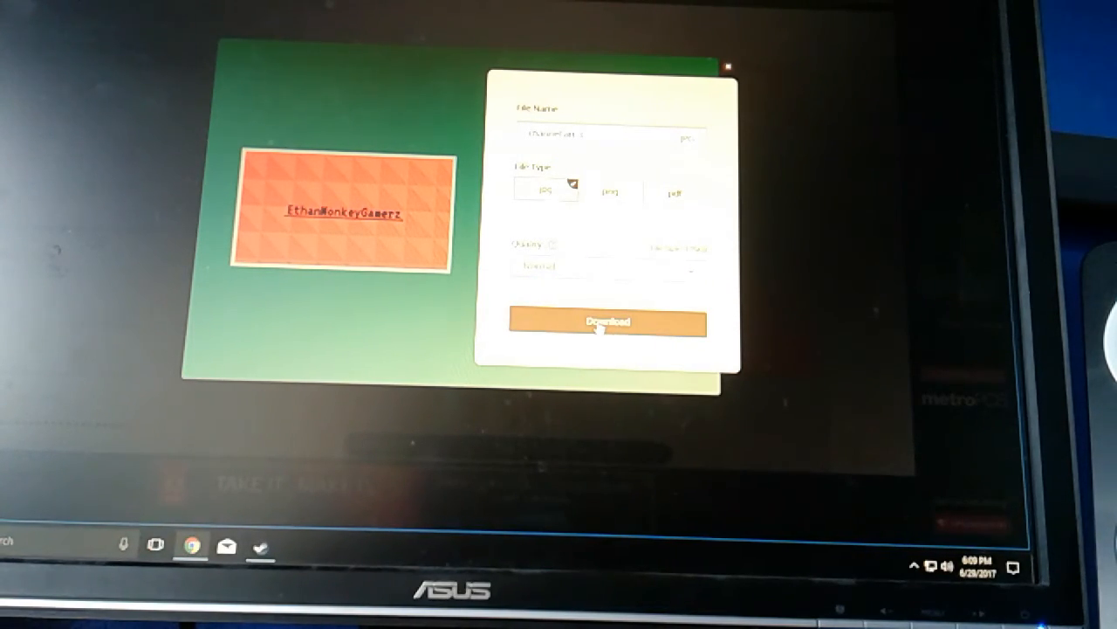
Download the banner as a jpg from Fotor's export dialog.
left_click(606, 322)
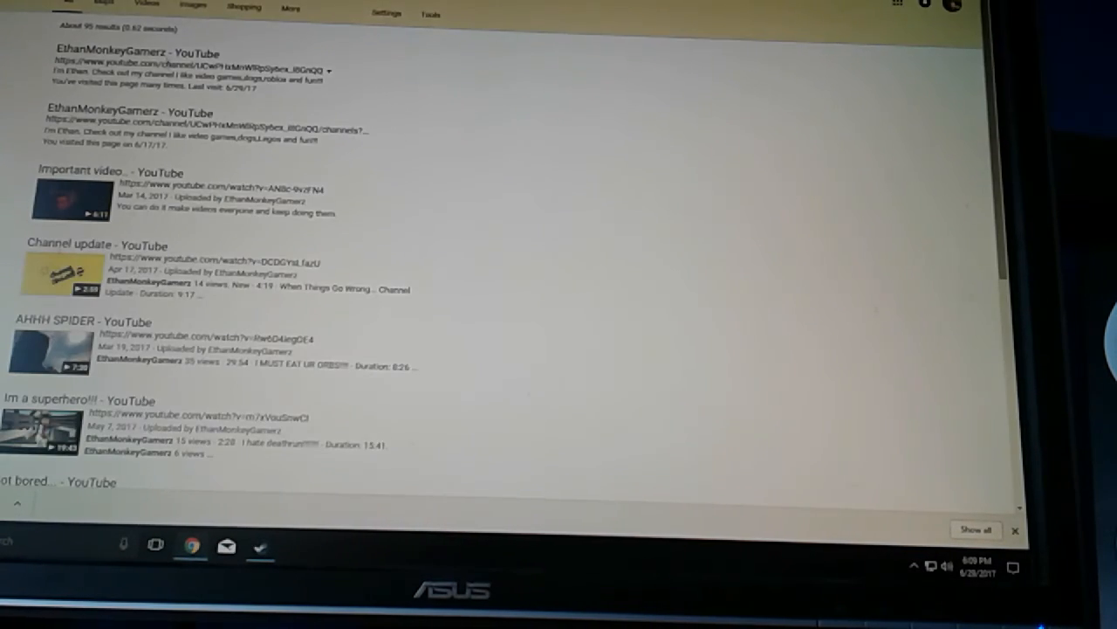
Open the 'EthanMonkeyGamerz - YouTube' result from Google Search.
left_click(136, 53)
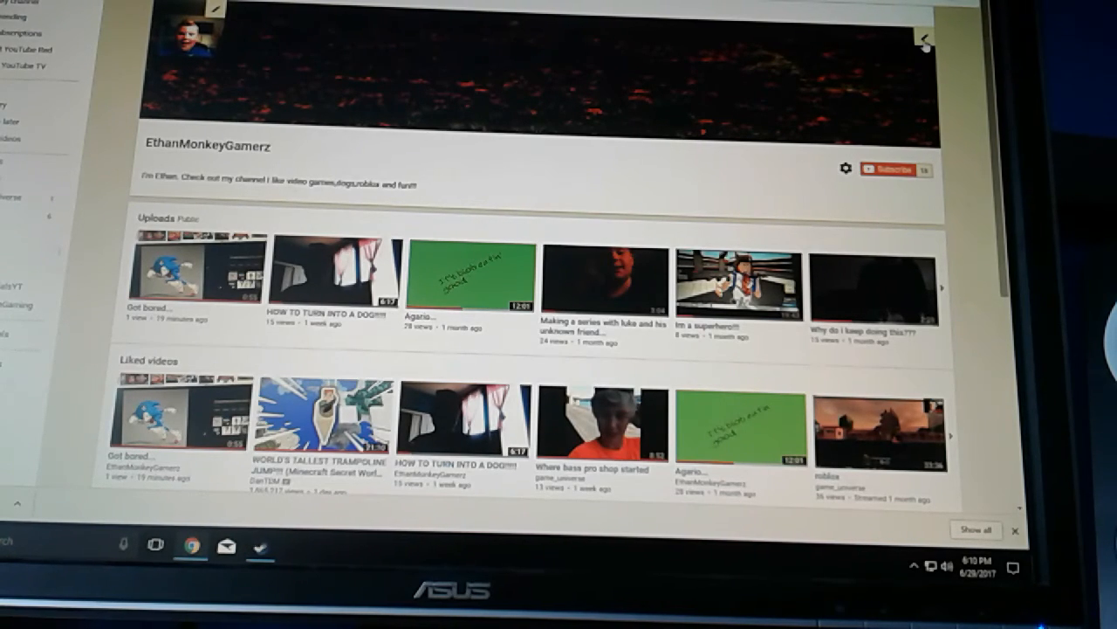
mouse_move(924, 36)
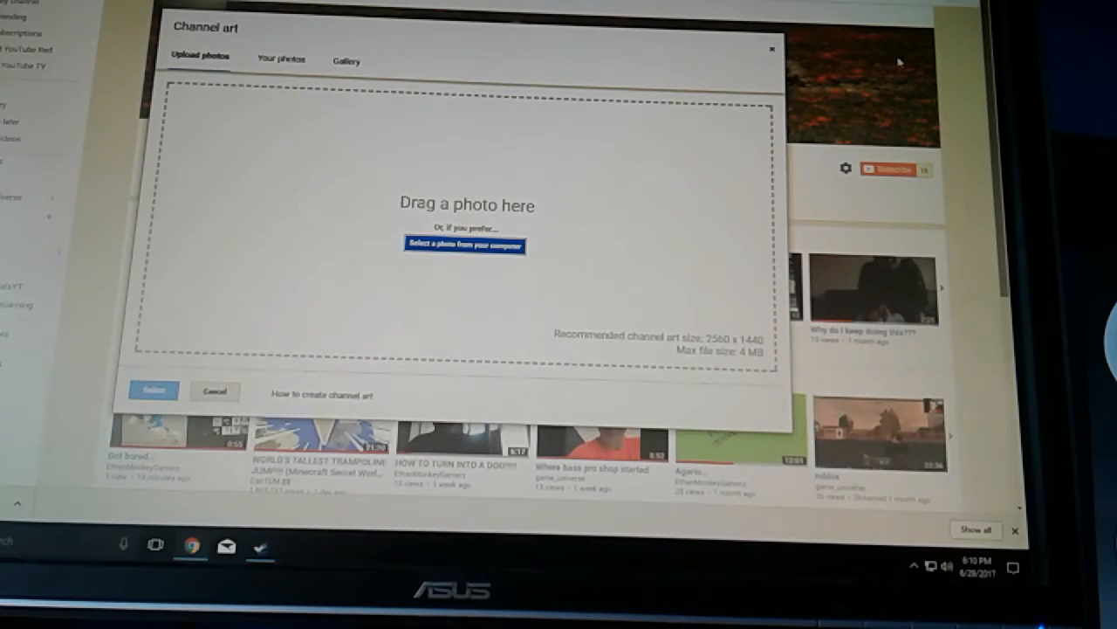
mouse_move(406, 252)
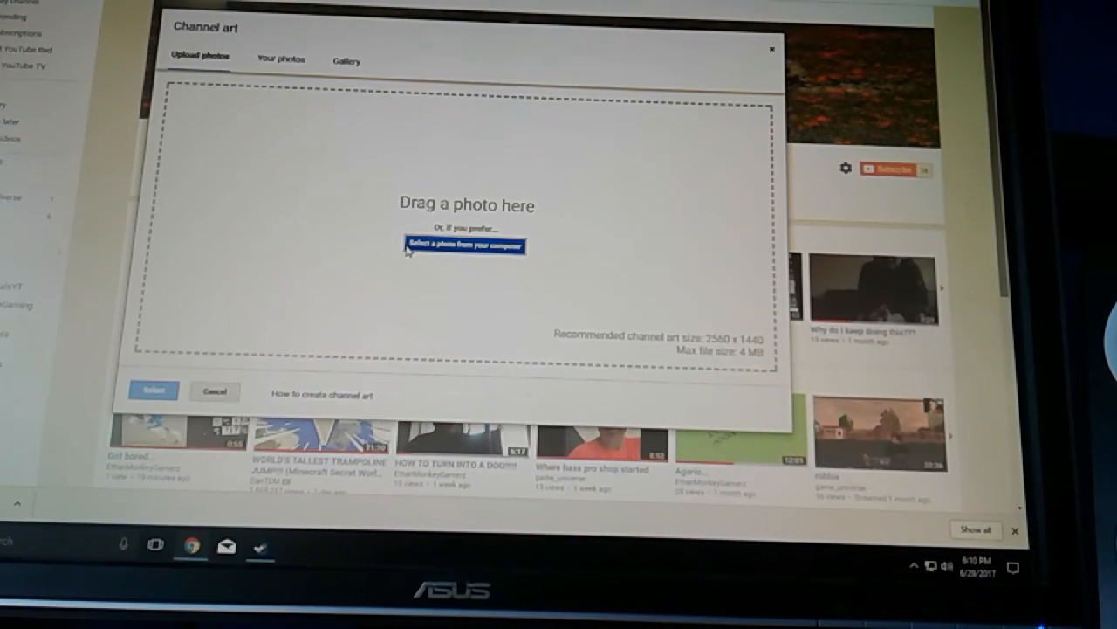
Upload the downloaded orange banner file through Edit channel art and confirm it.
left_click(465, 245)
type("channel art 2")
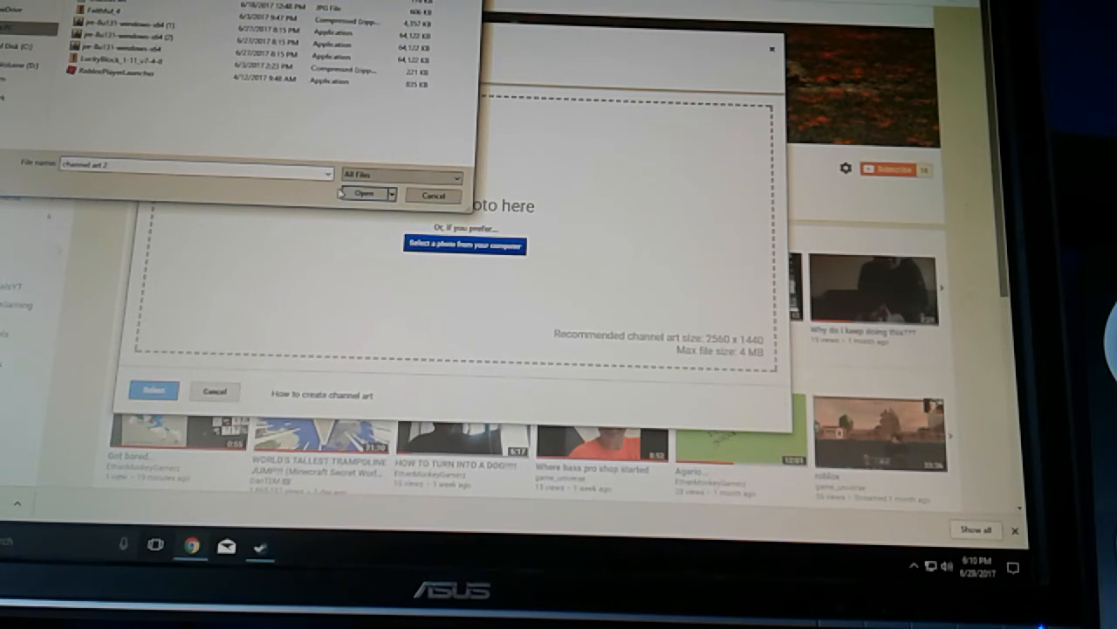
left_click(363, 194)
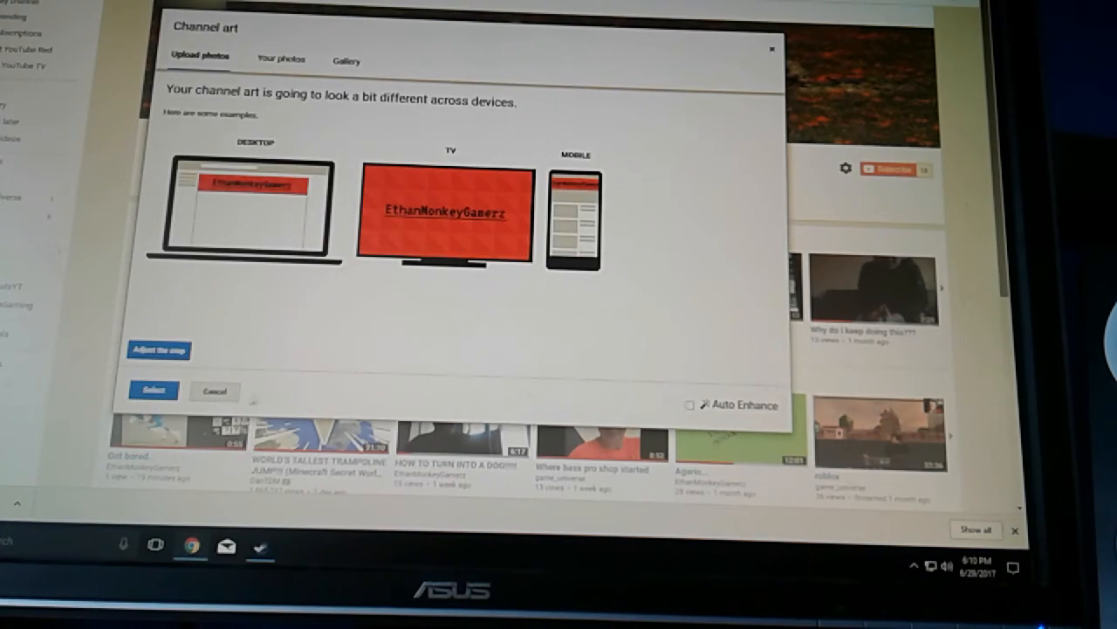
left_click(153, 389)
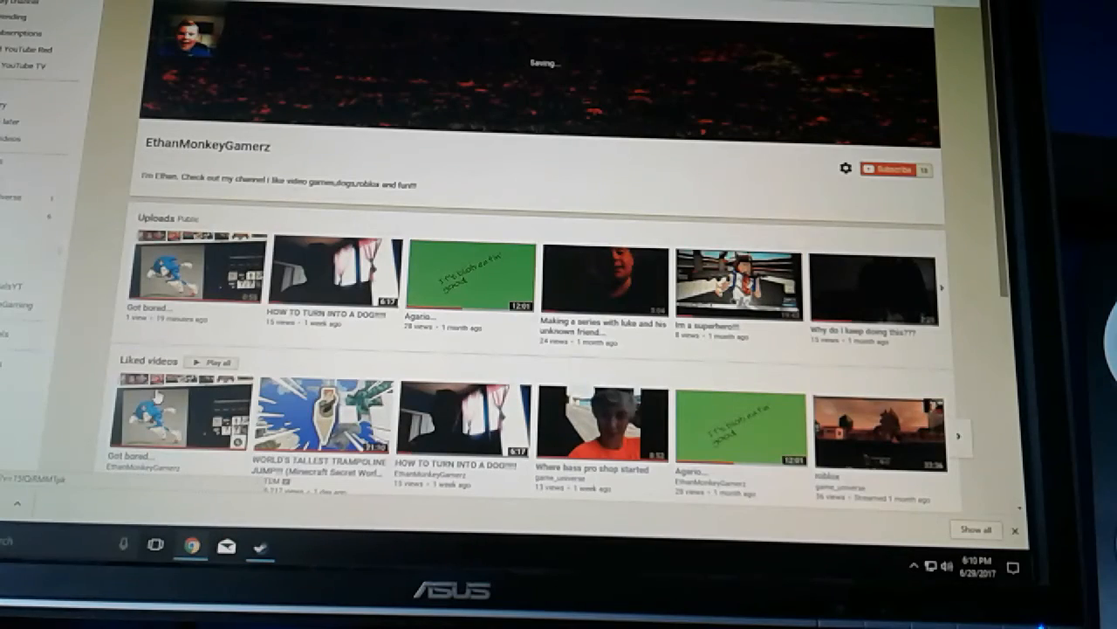